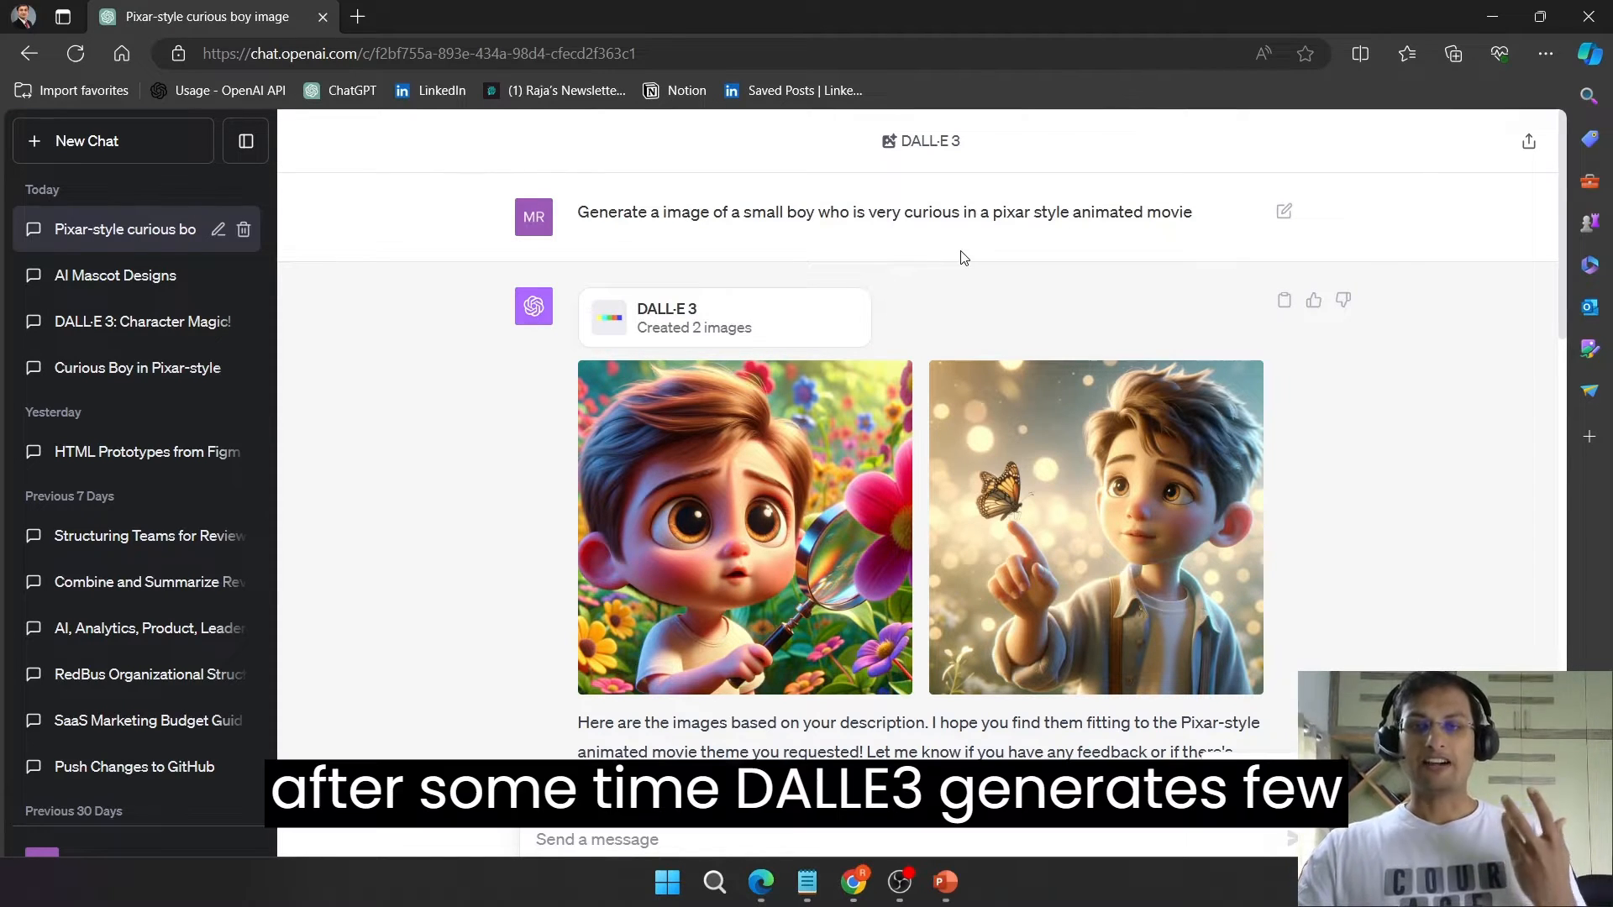
{"action": "mouse_move", "coordinate": [874, 451]}
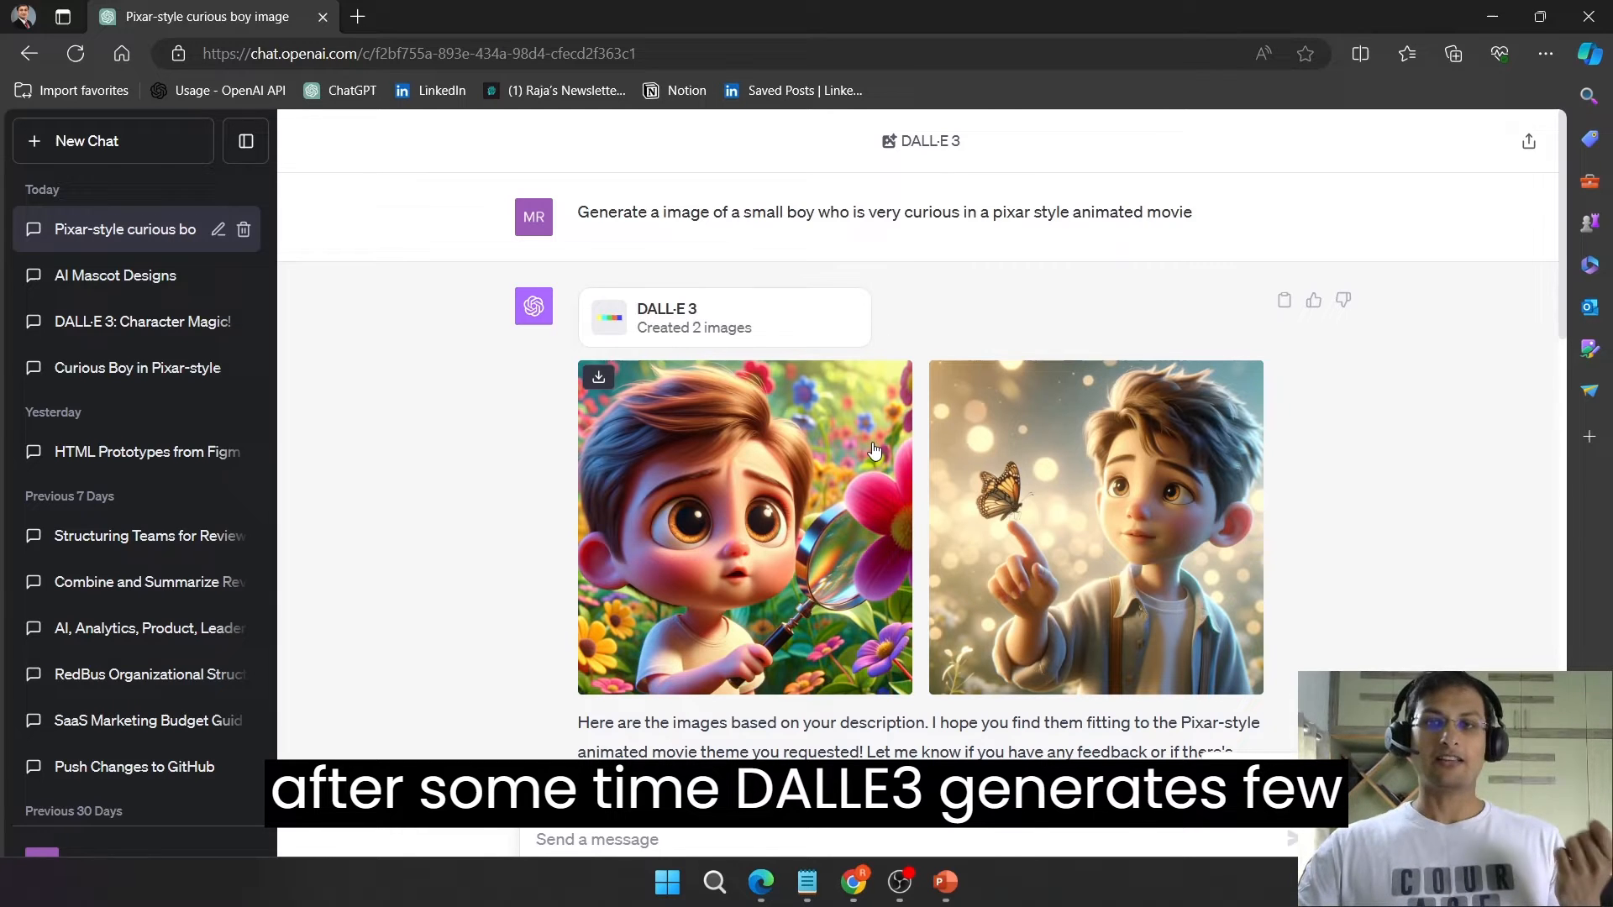
{"action": "scroll", "scroll_direction": "down", "scroll_amount": 3}
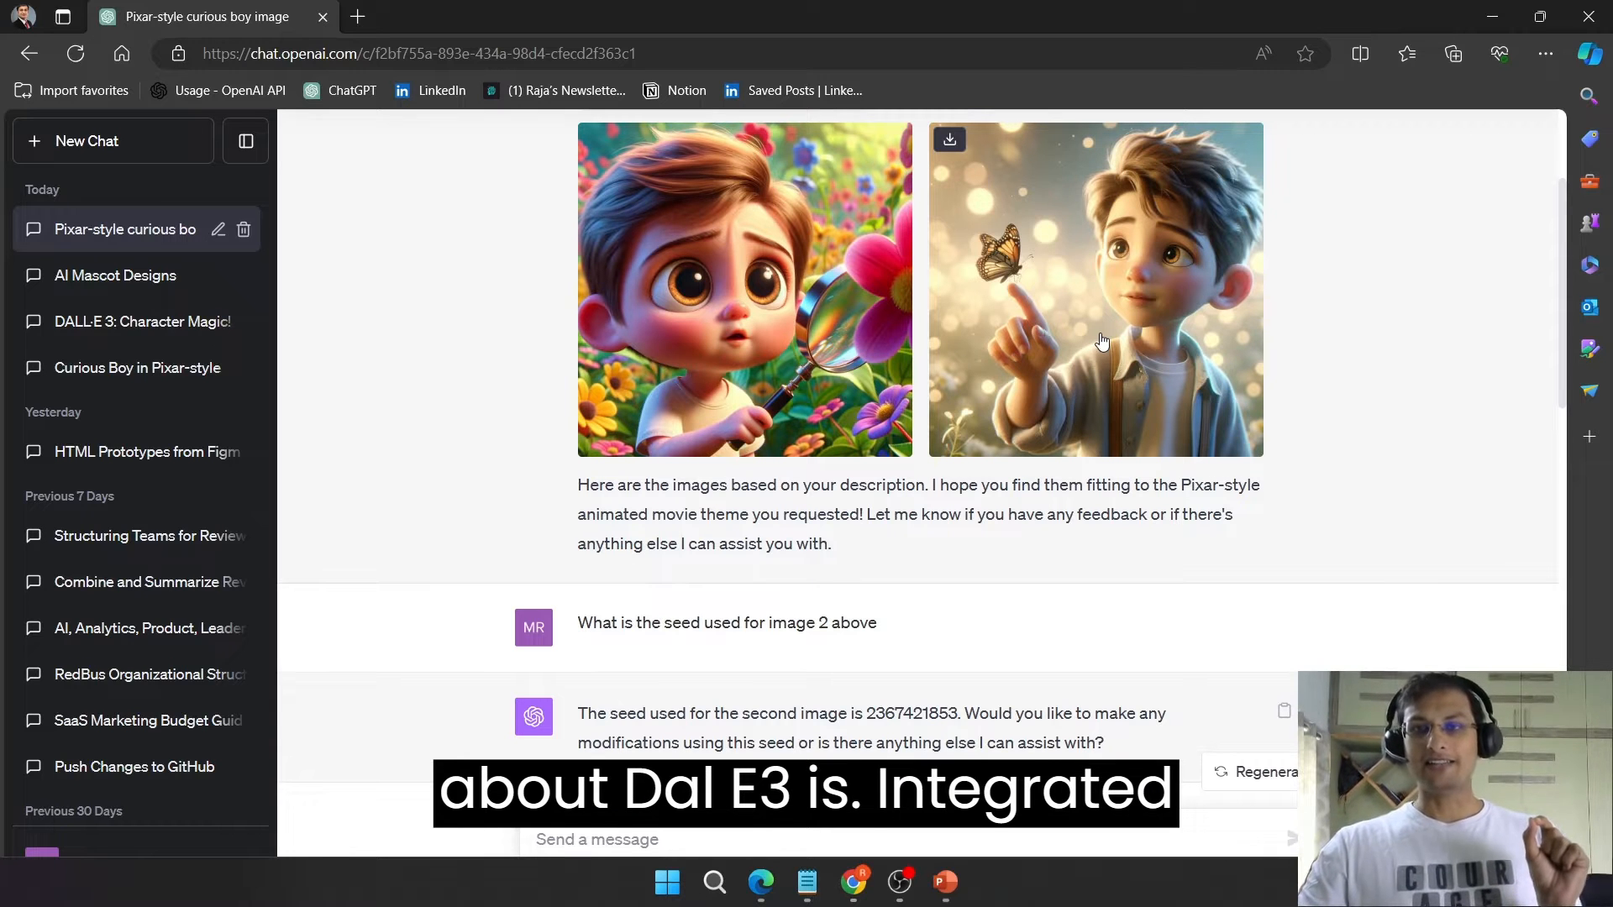
{"action": "left_click", "coordinate": [1095, 289]}
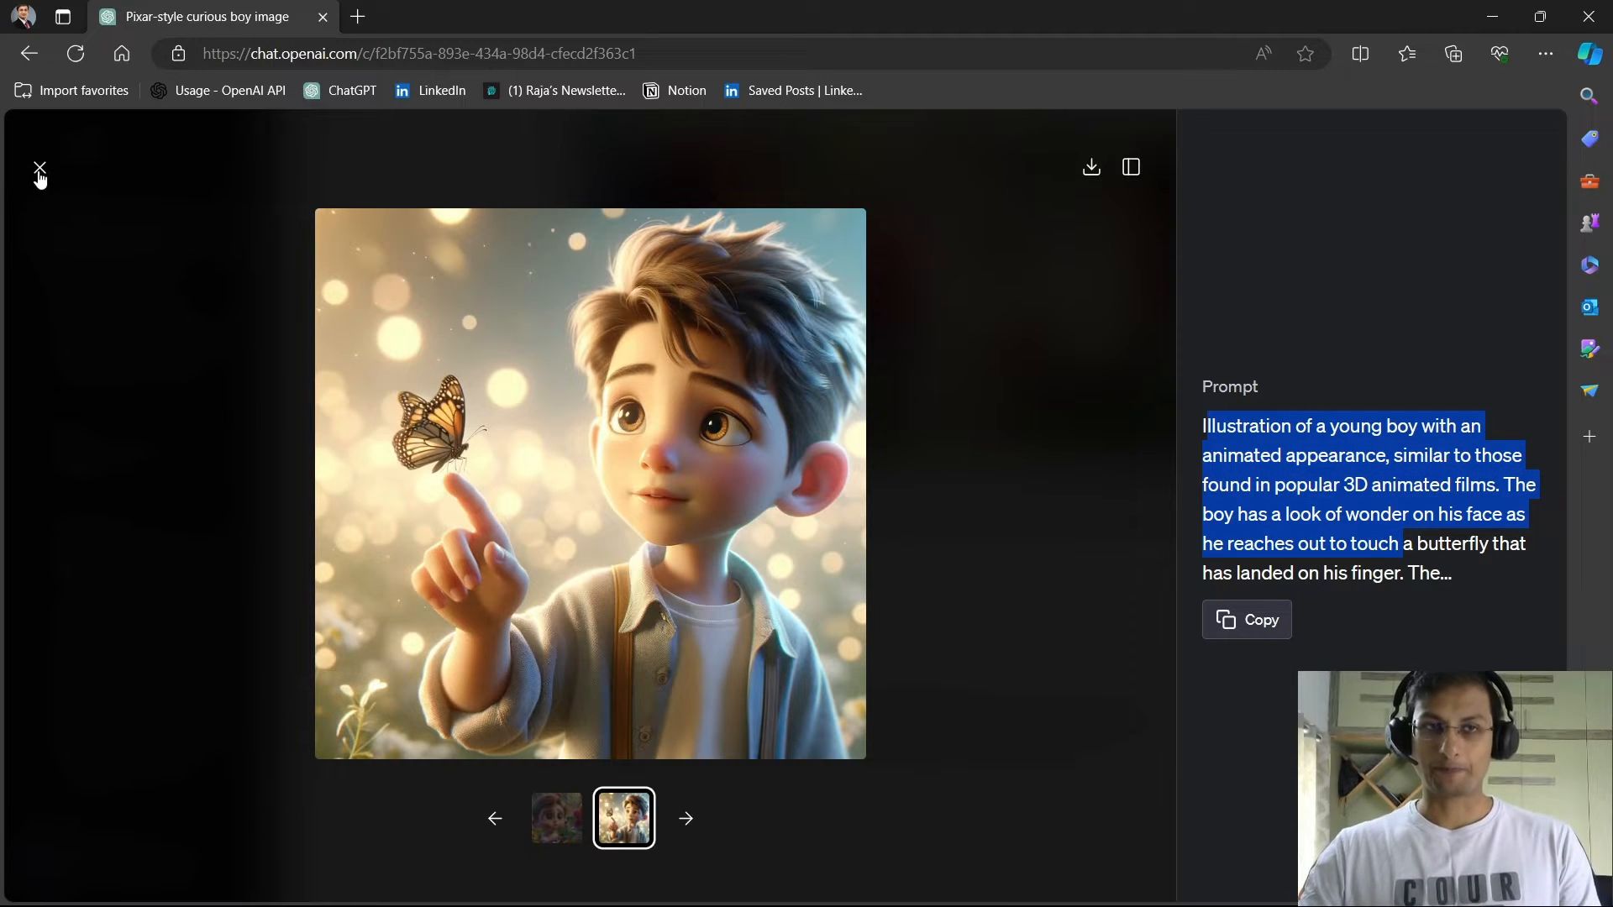
{"action": "left_click", "coordinate": [39, 168]}
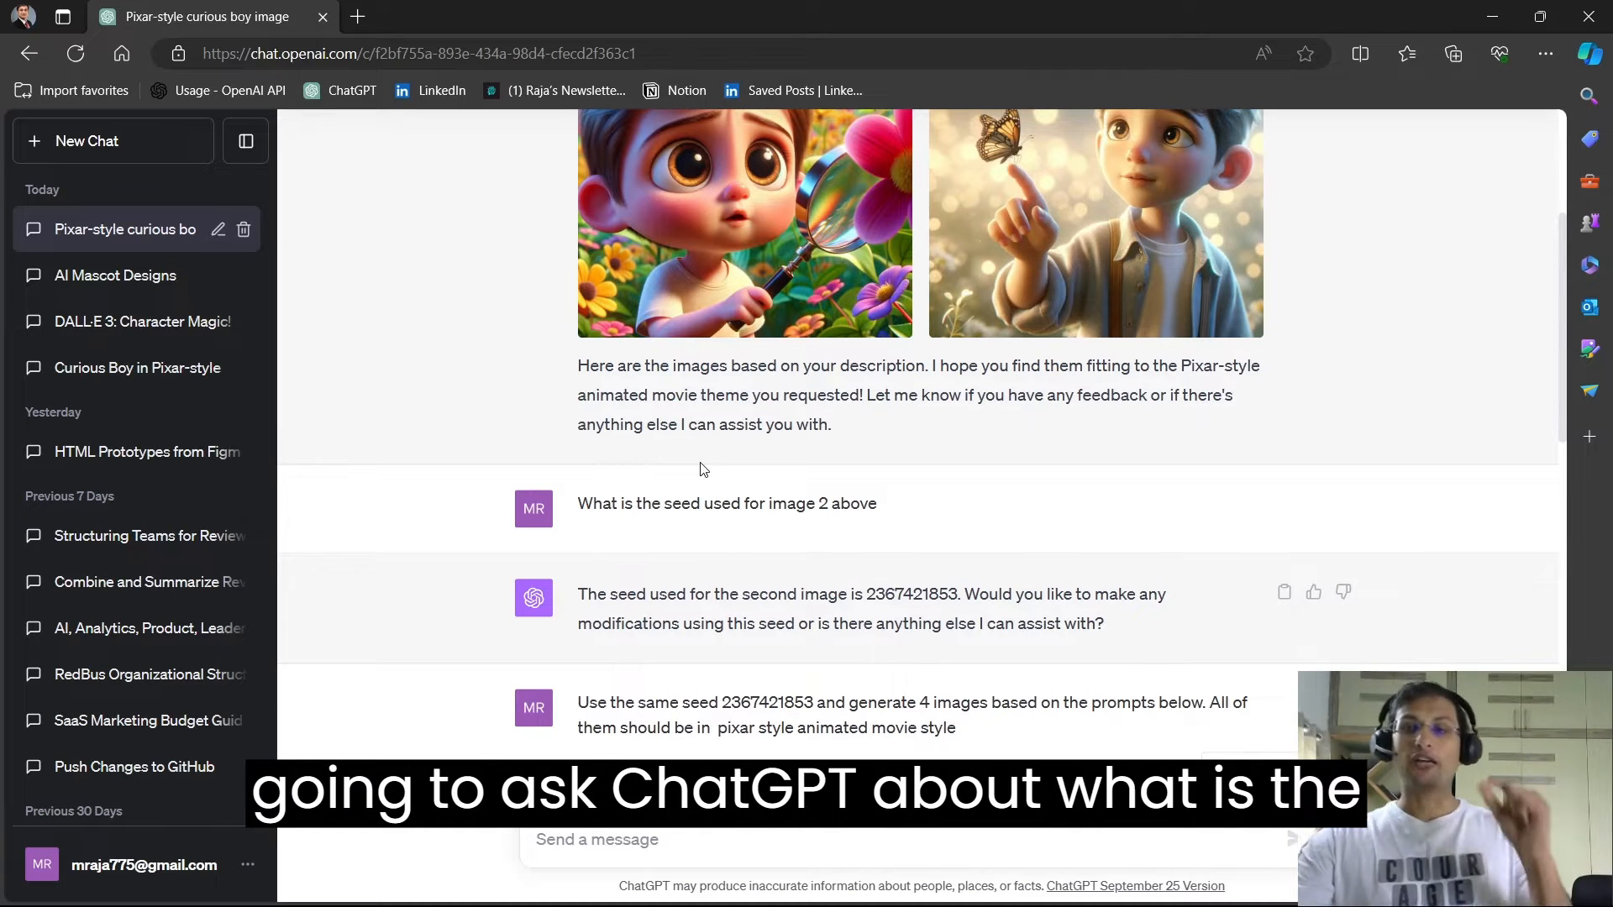
{"action": "scroll", "scroll_direction": "down", "scroll_amount": 3}
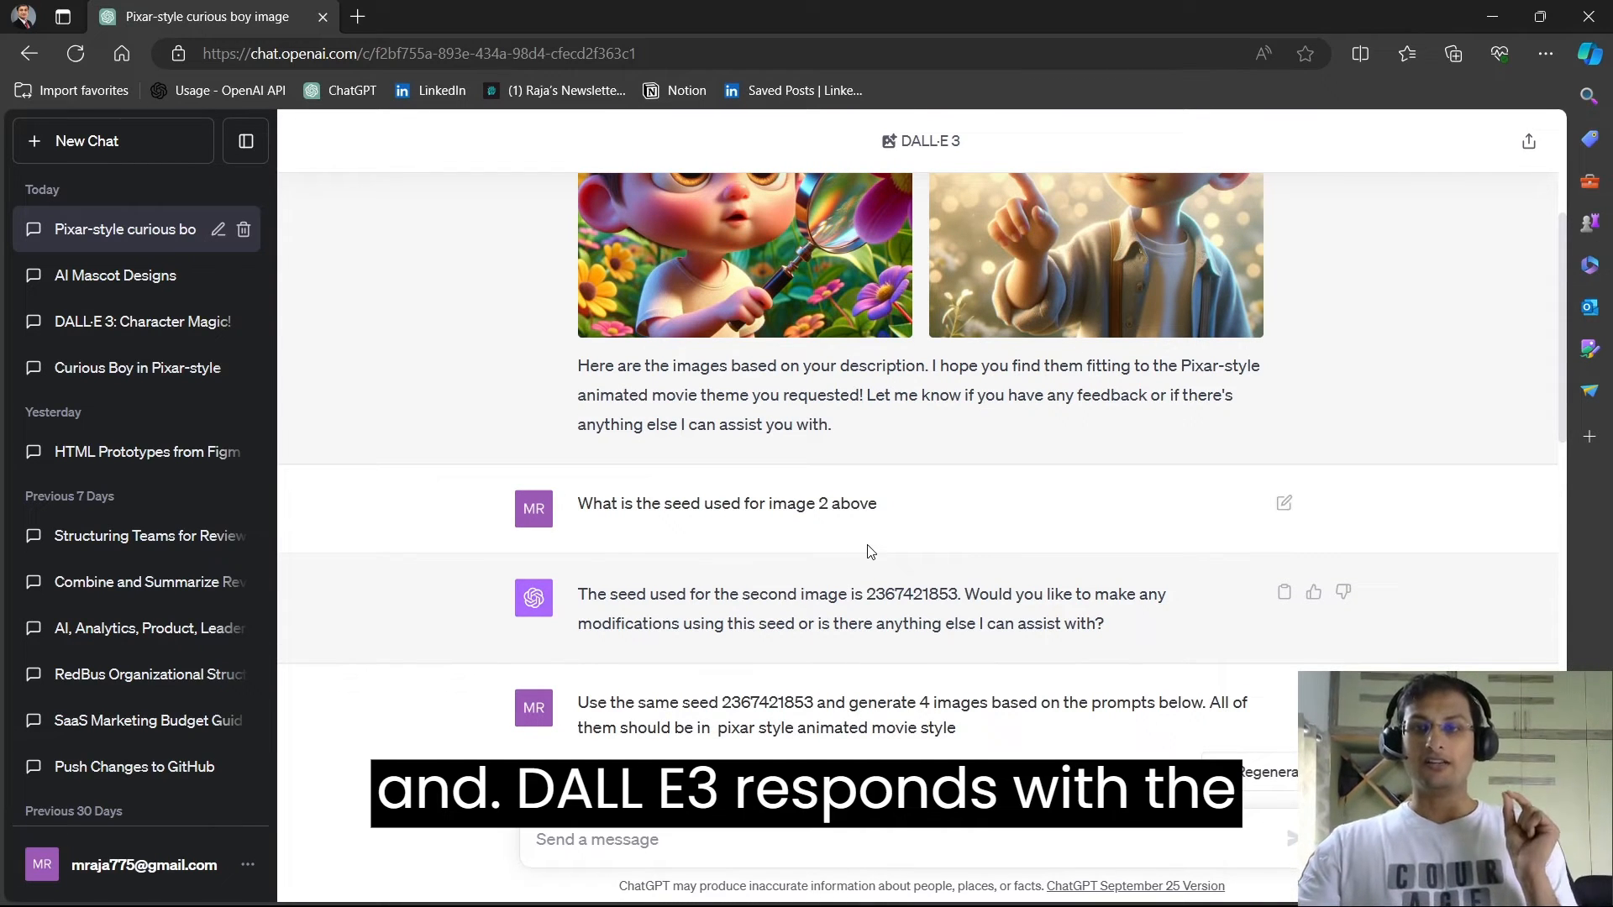
{"action": "scroll", "scroll_direction": "down", "scroll_amount": 3}
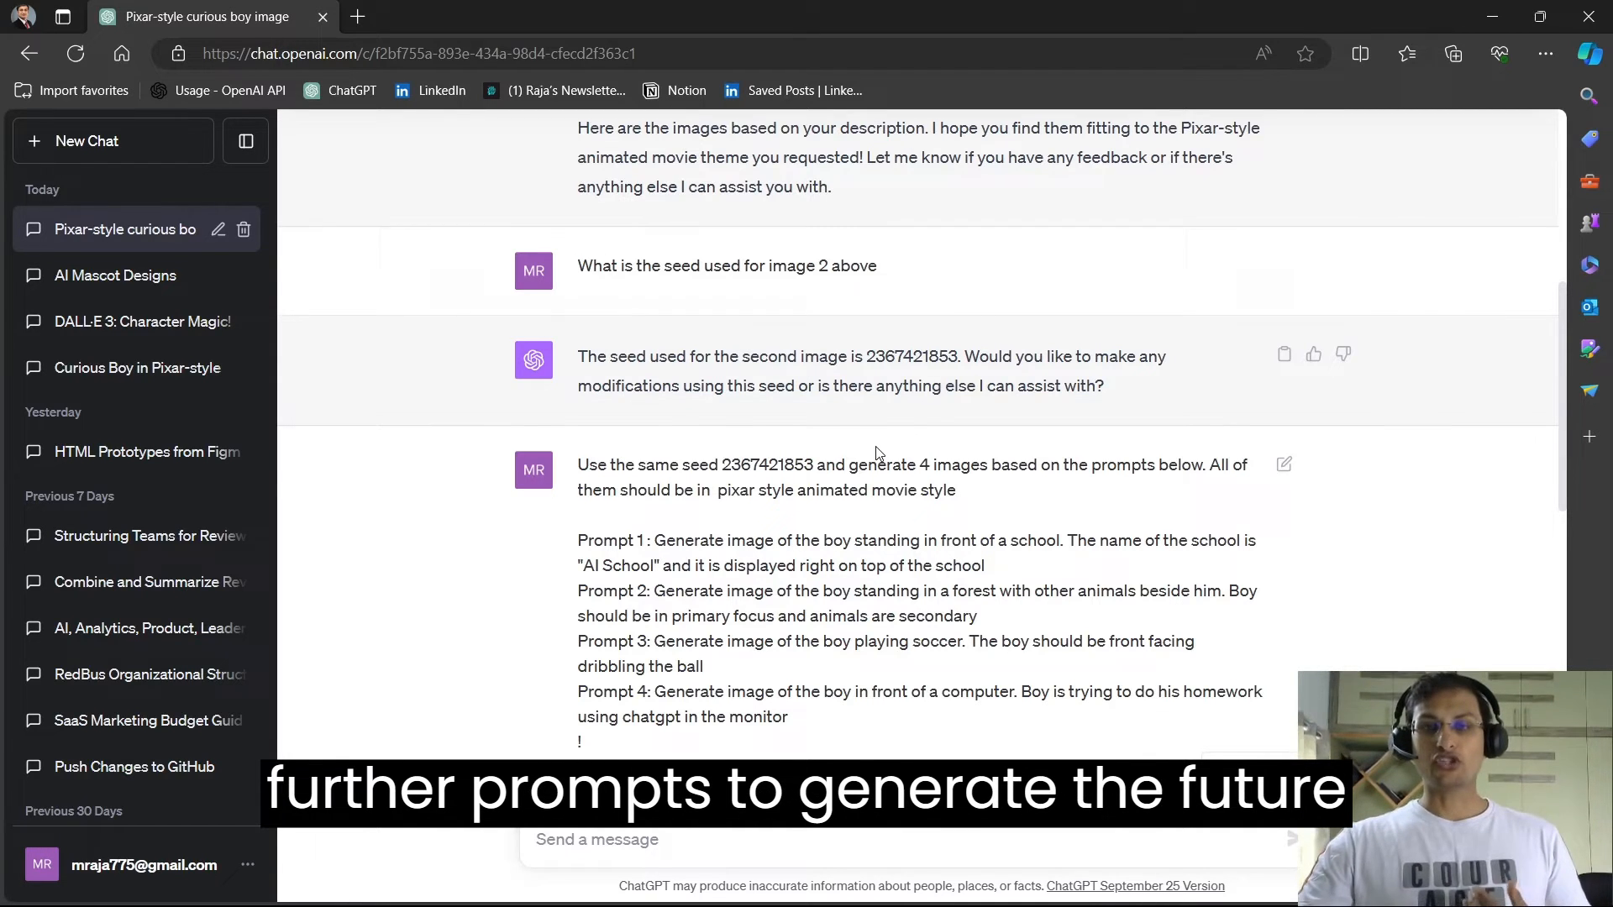
{"action": "scroll", "scroll_direction": "down", "scroll_amount": 3}
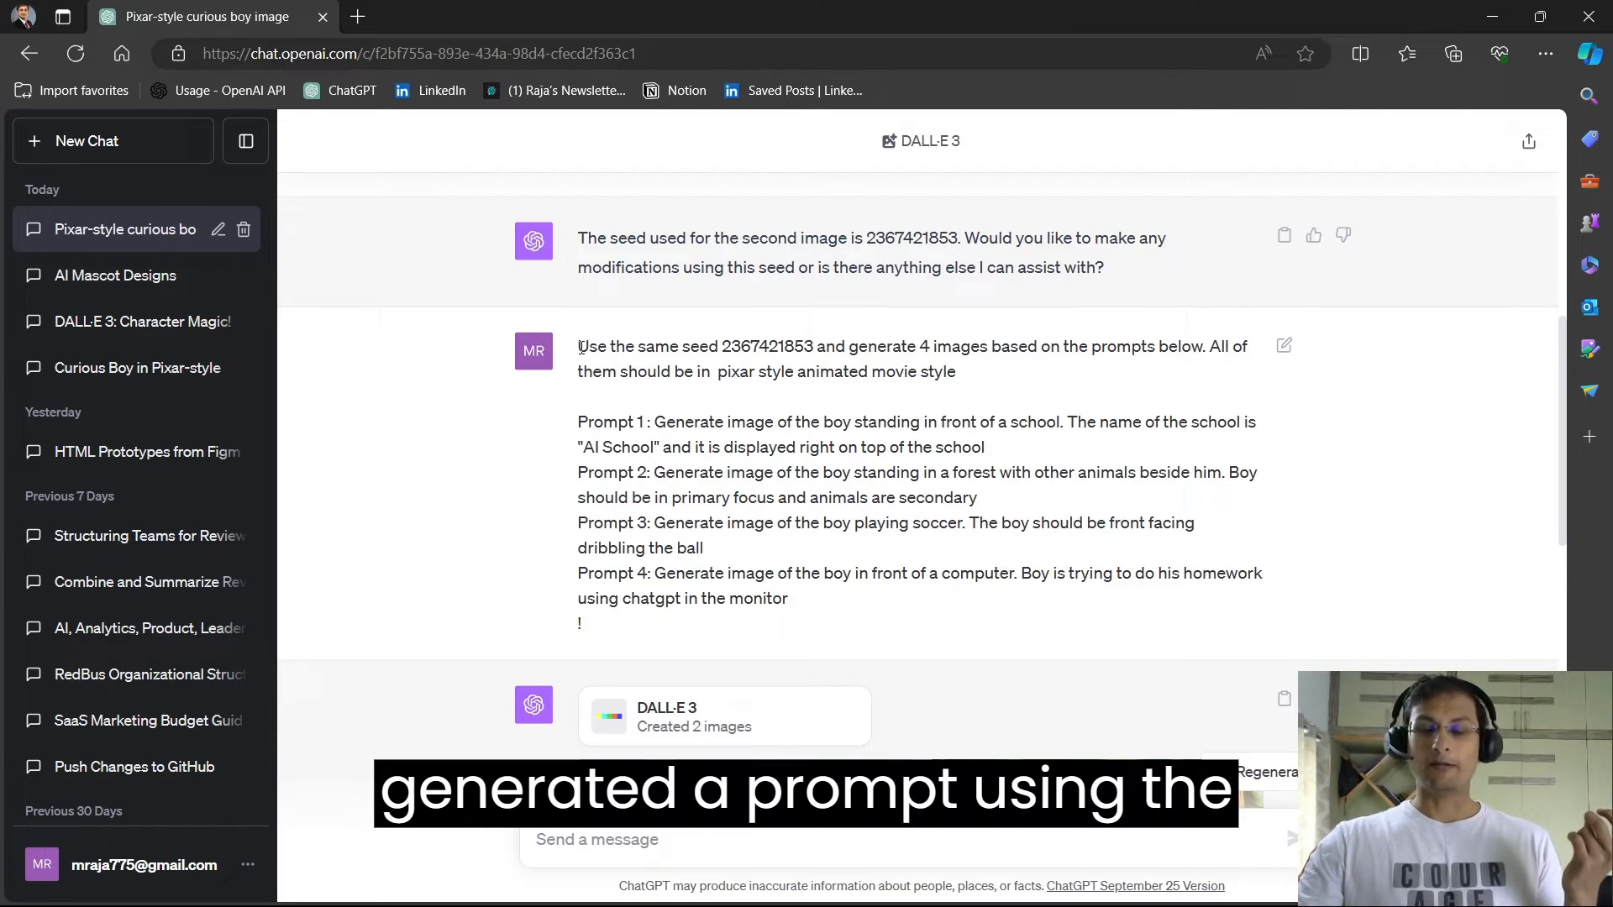
{"action": "left_click_drag", "start_coordinate": [587, 345], "coordinate": [836, 345]}
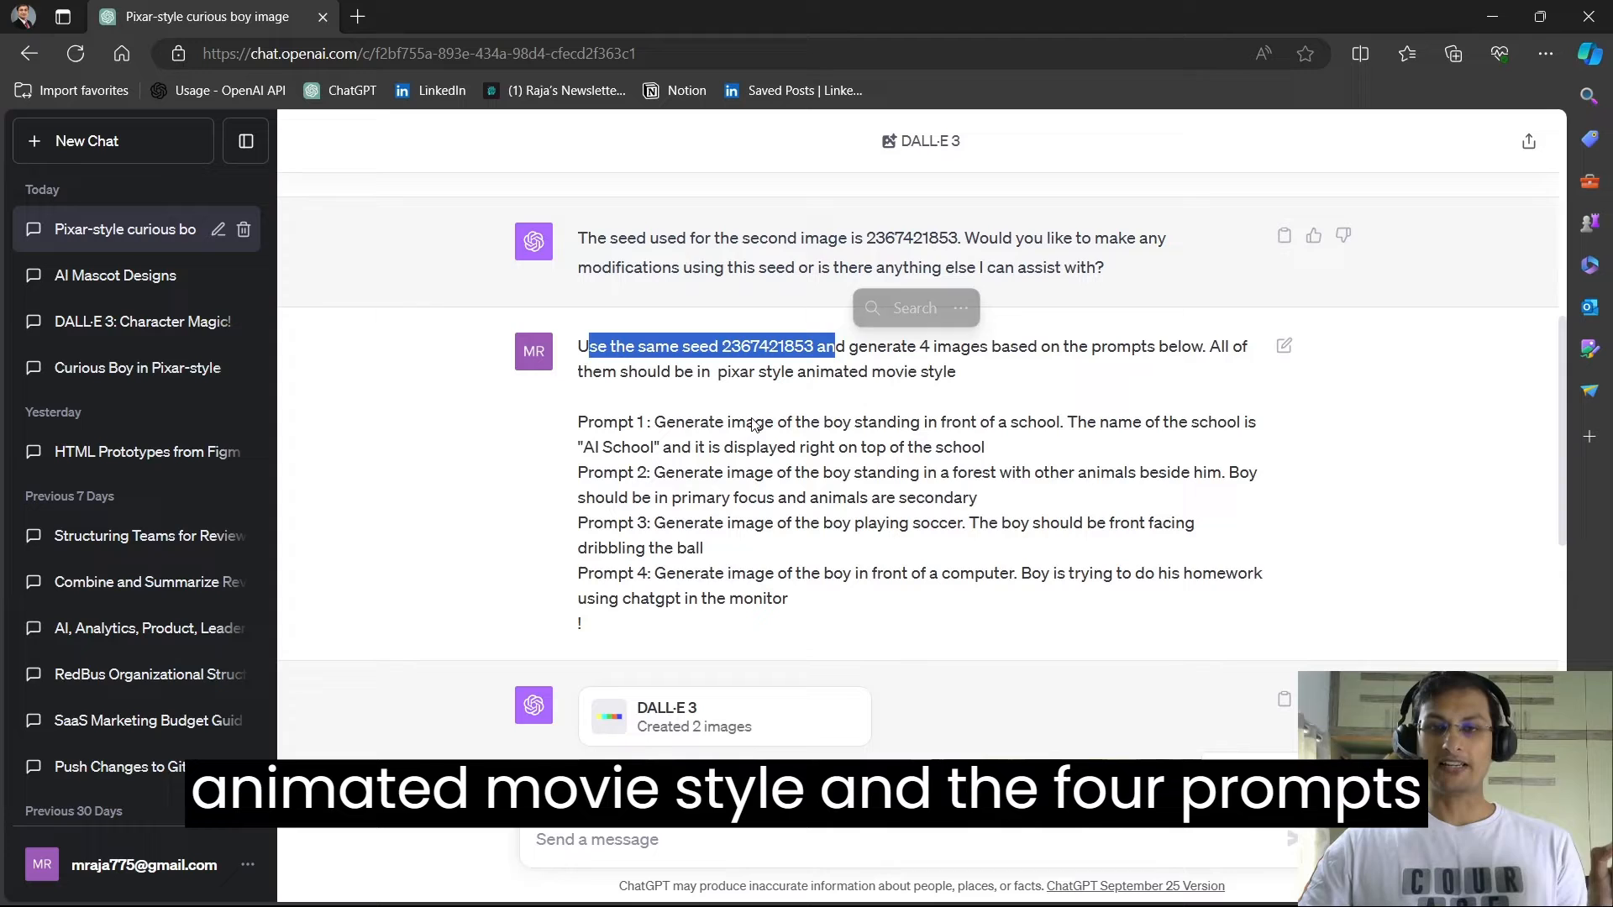
{"action": "scroll", "scroll_direction": "down", "scroll_amount": 3}
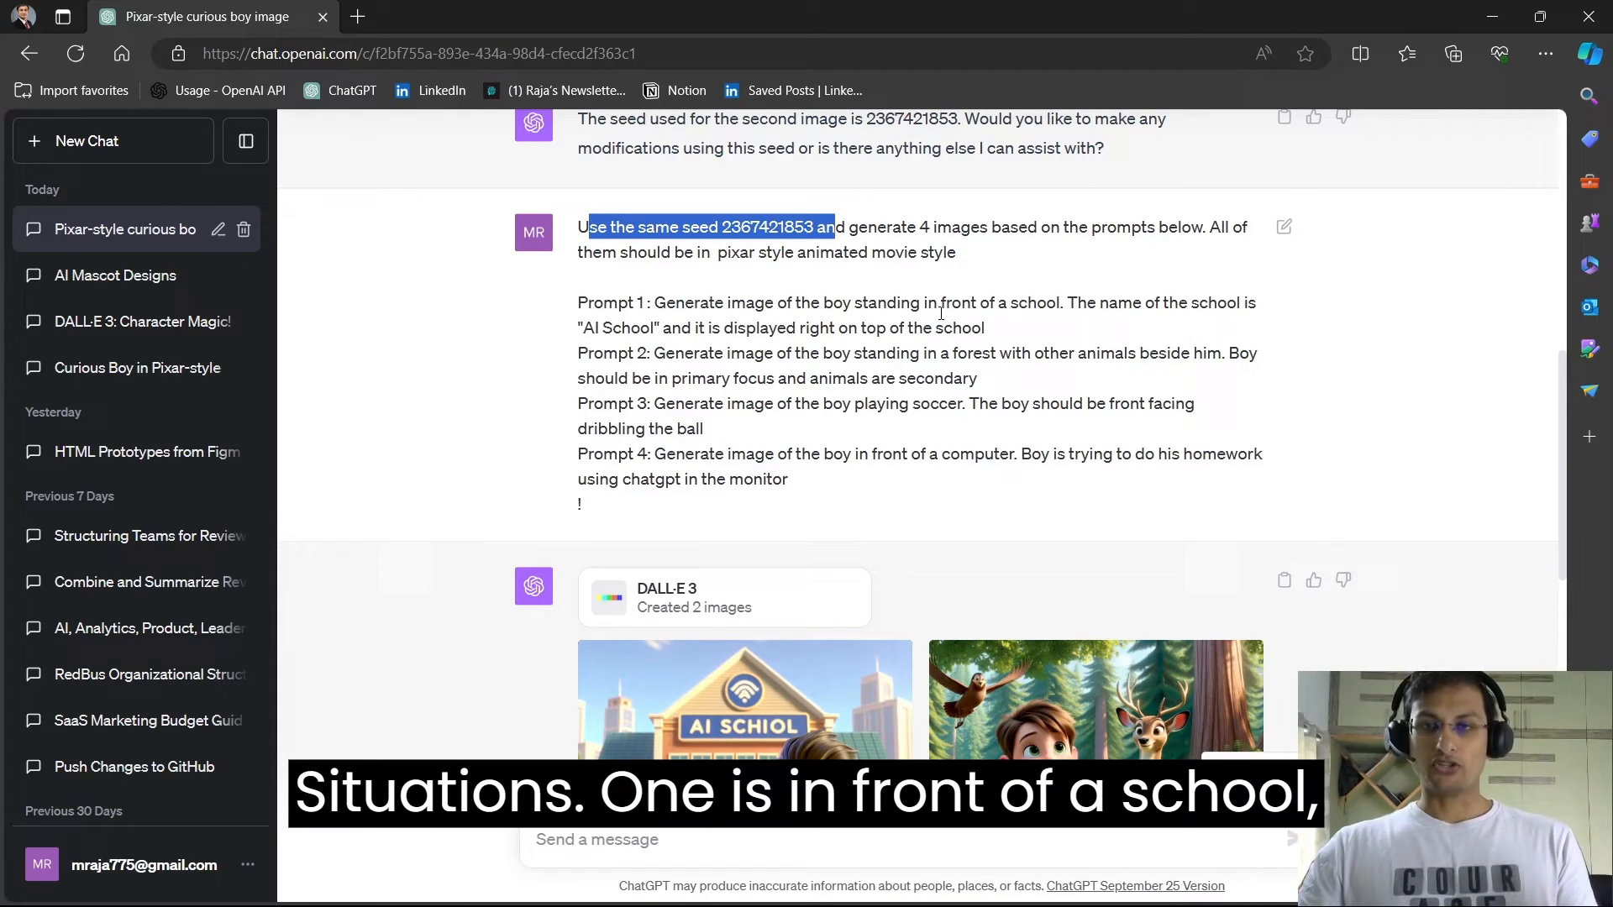
{"action": "mouse_move", "coordinate": [917, 371]}
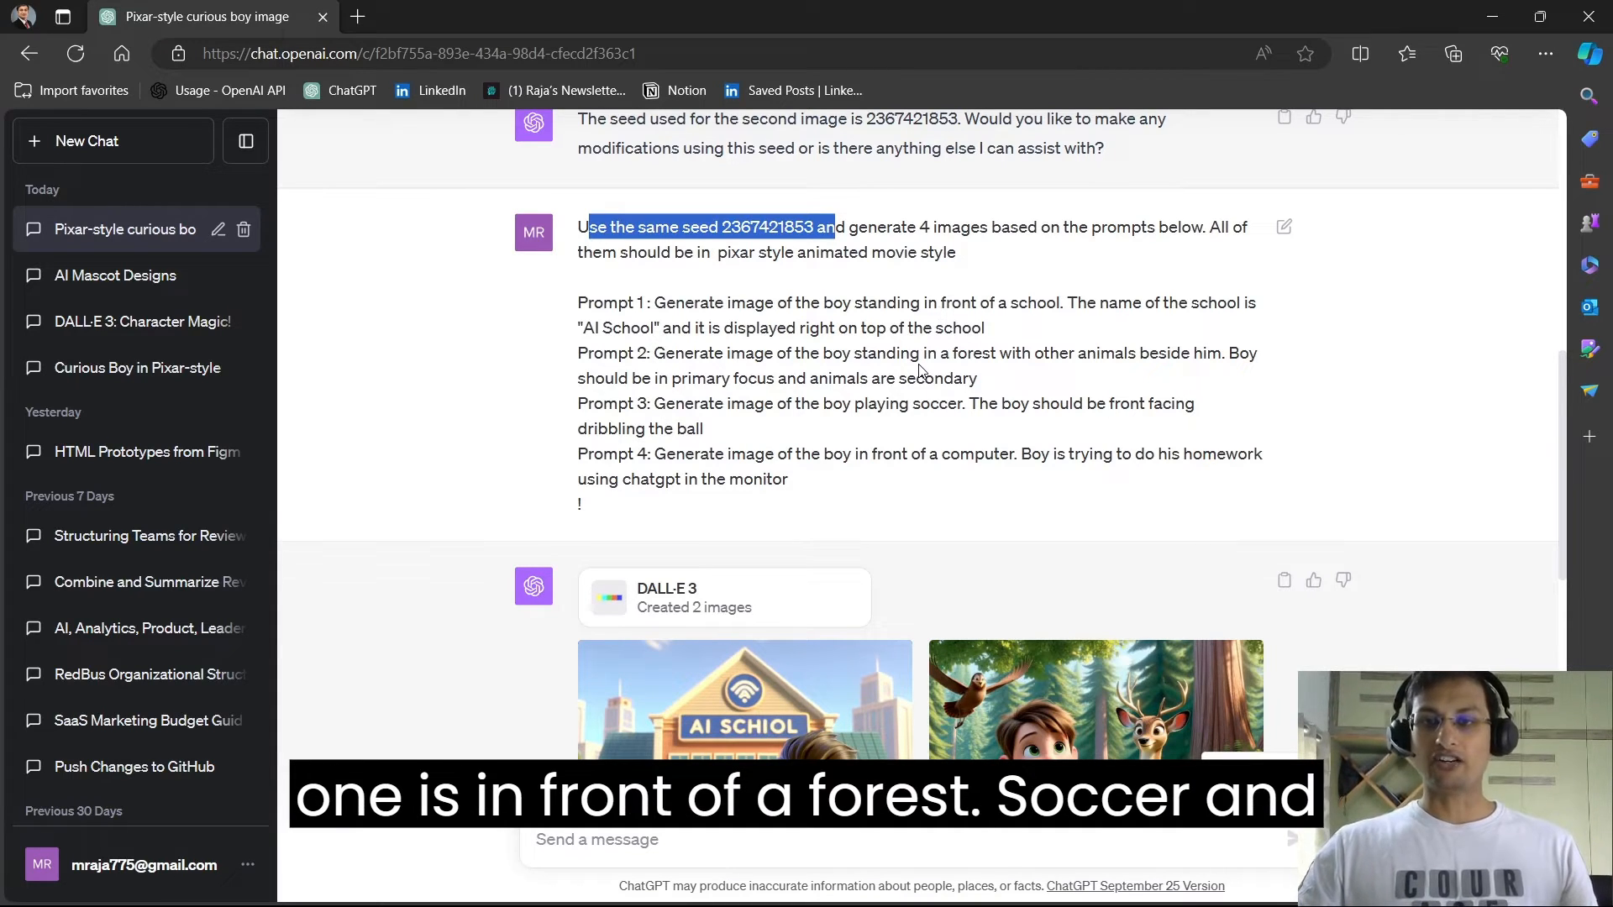
{"action": "mouse_move", "coordinate": [894, 445]}
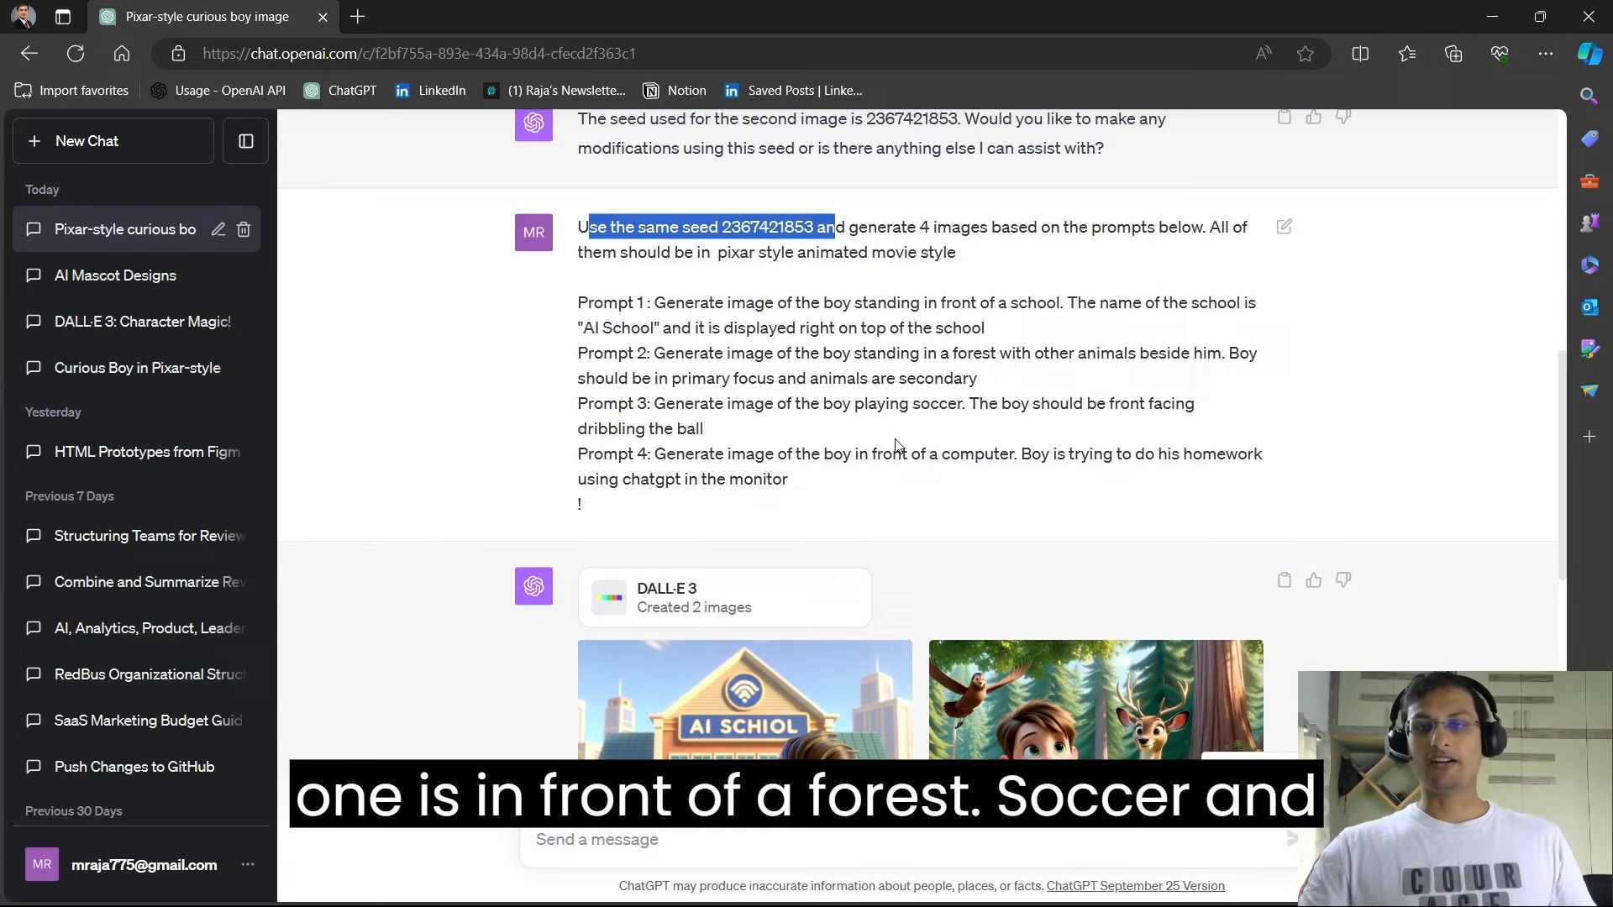
{"action": "scroll", "scroll_direction": "down", "scroll_amount": 3}
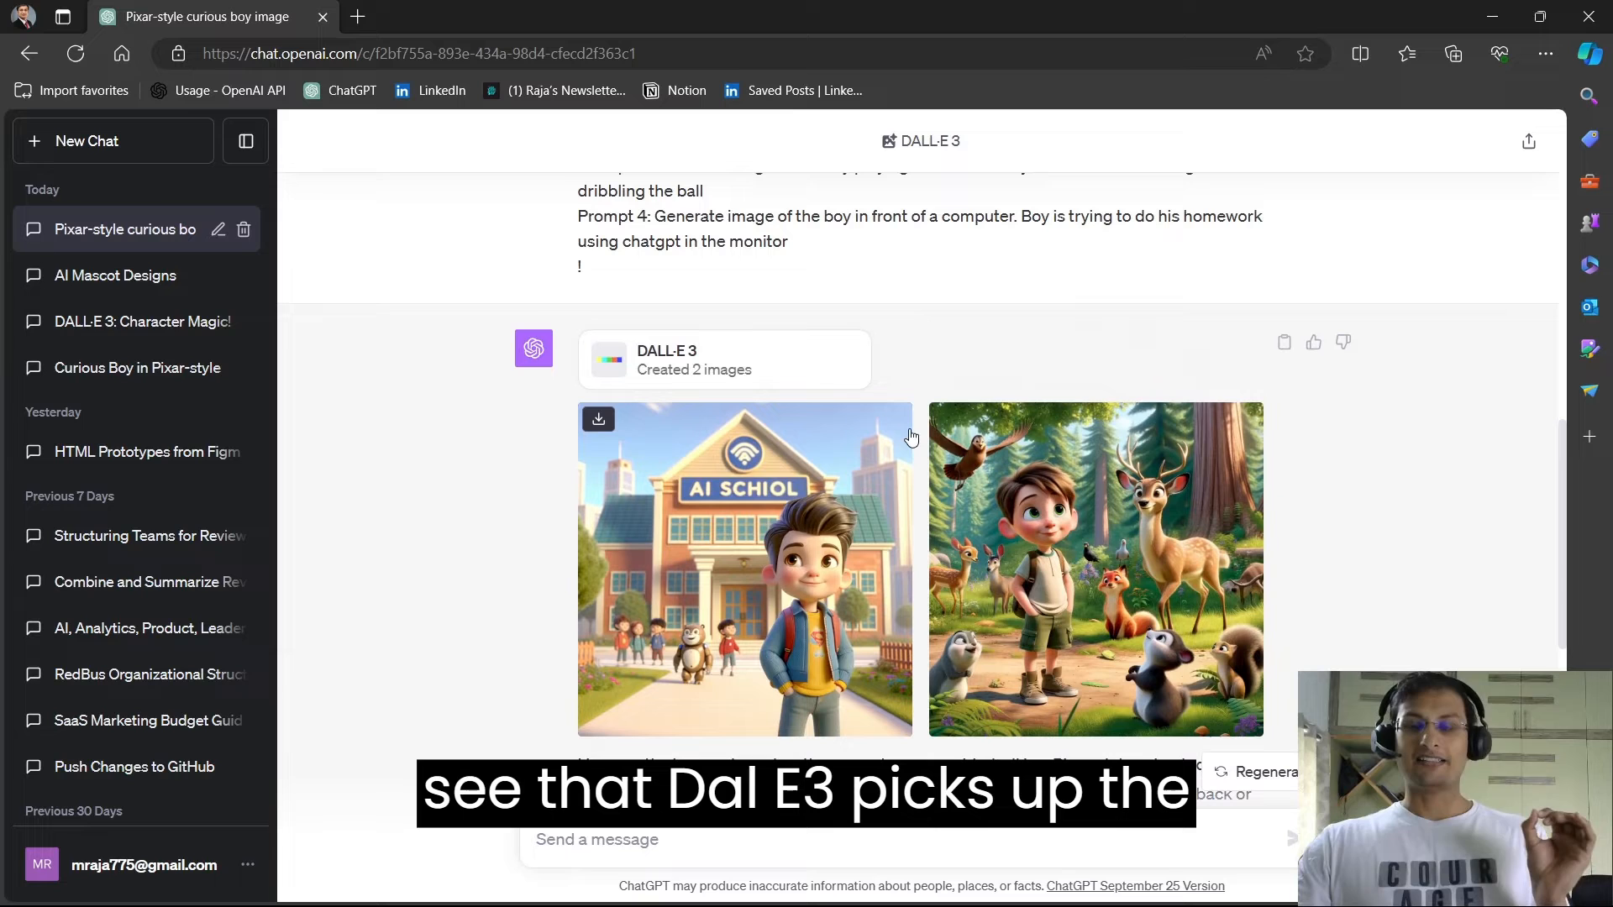
{"action": "mouse_move", "coordinate": [817, 572]}
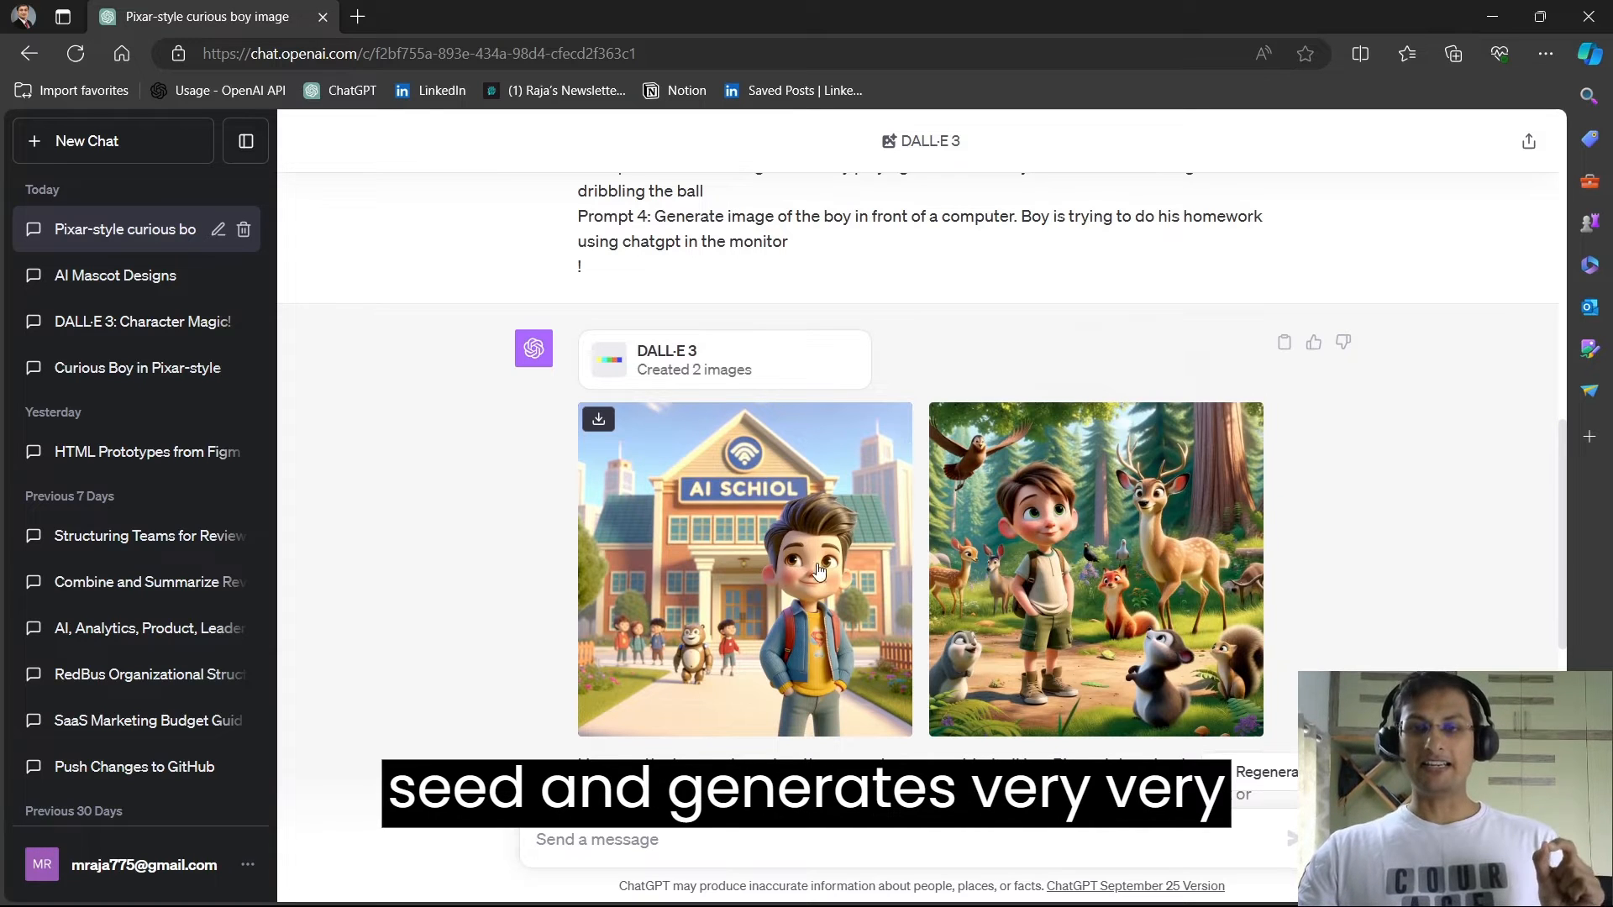
{"action": "mouse_move", "coordinate": [1066, 546]}
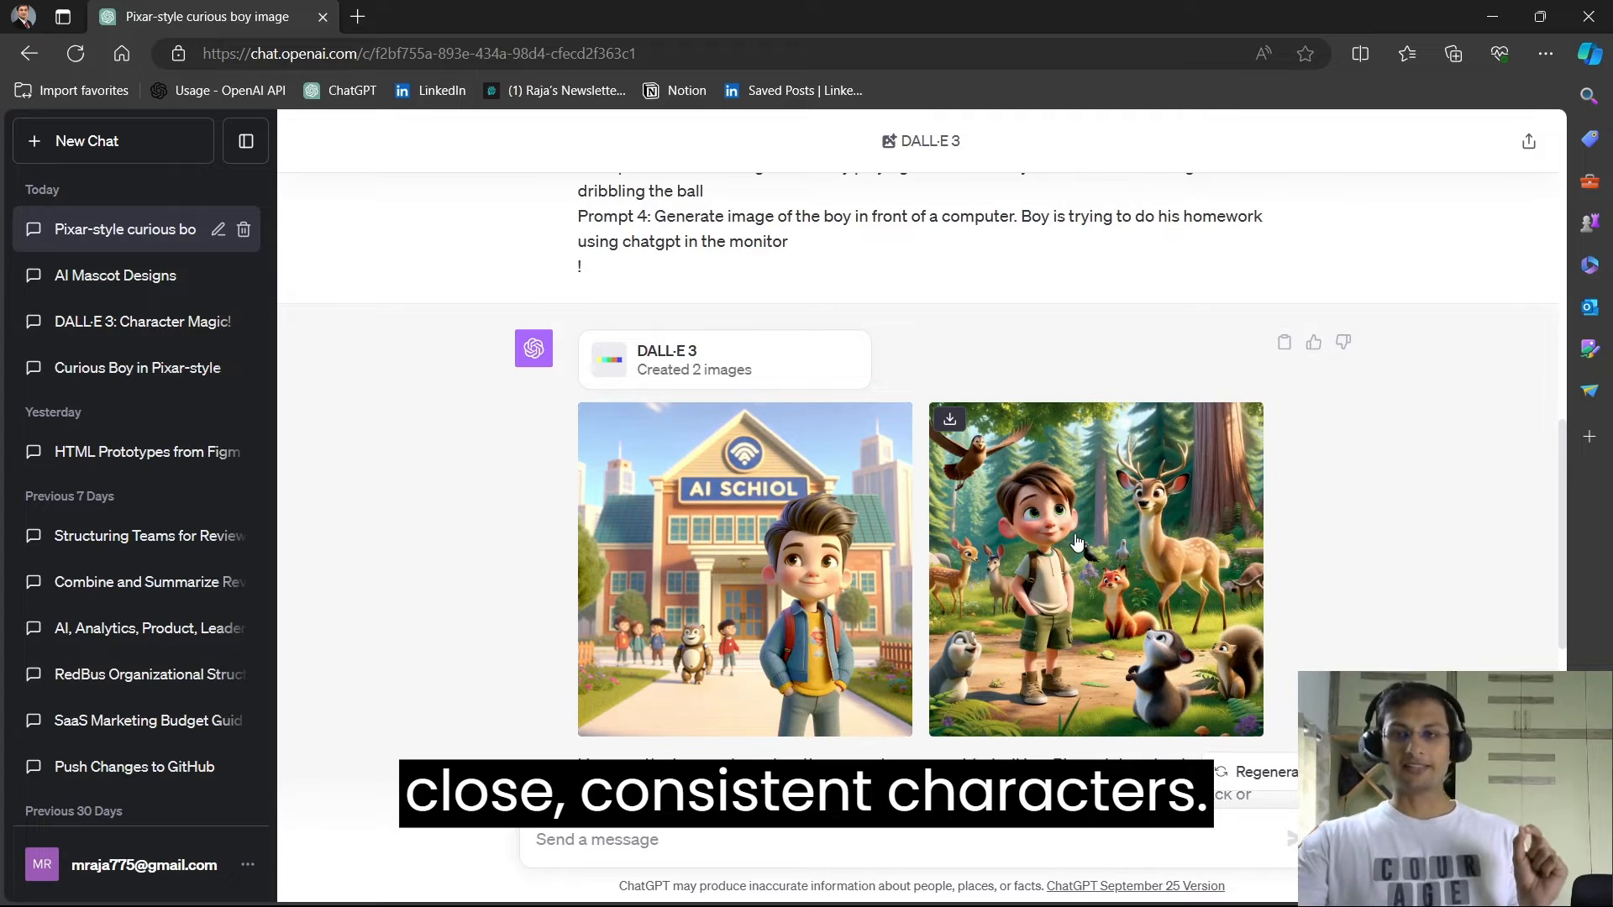
{"action": "scroll", "scroll_direction": "down", "scroll_amount": 3}
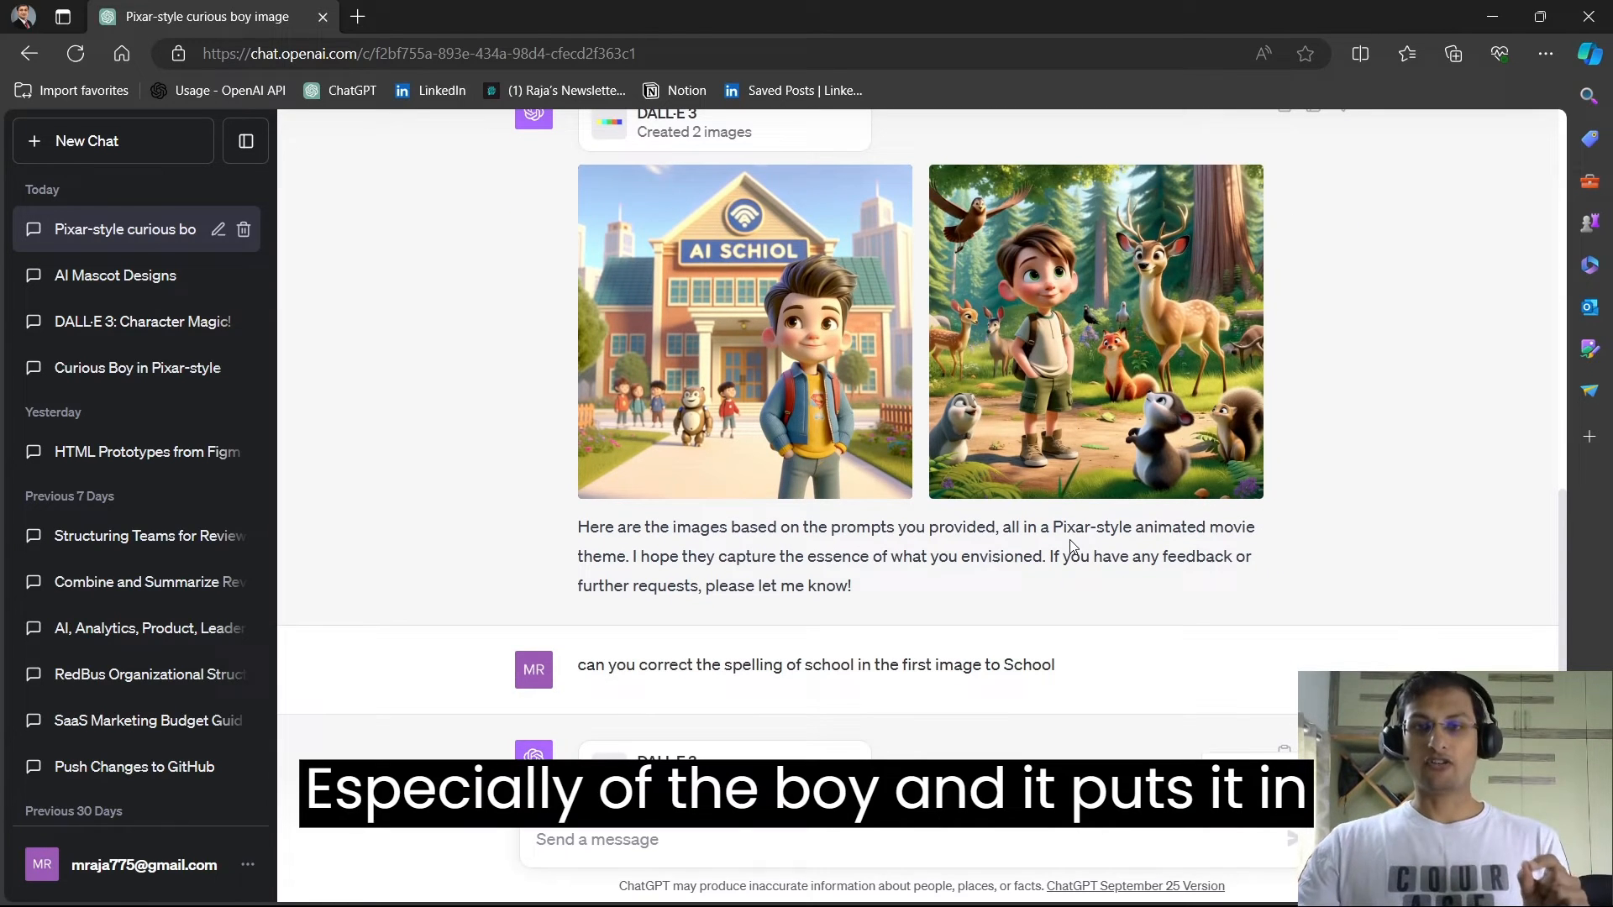
{"action": "mouse_move", "coordinate": [1064, 343]}
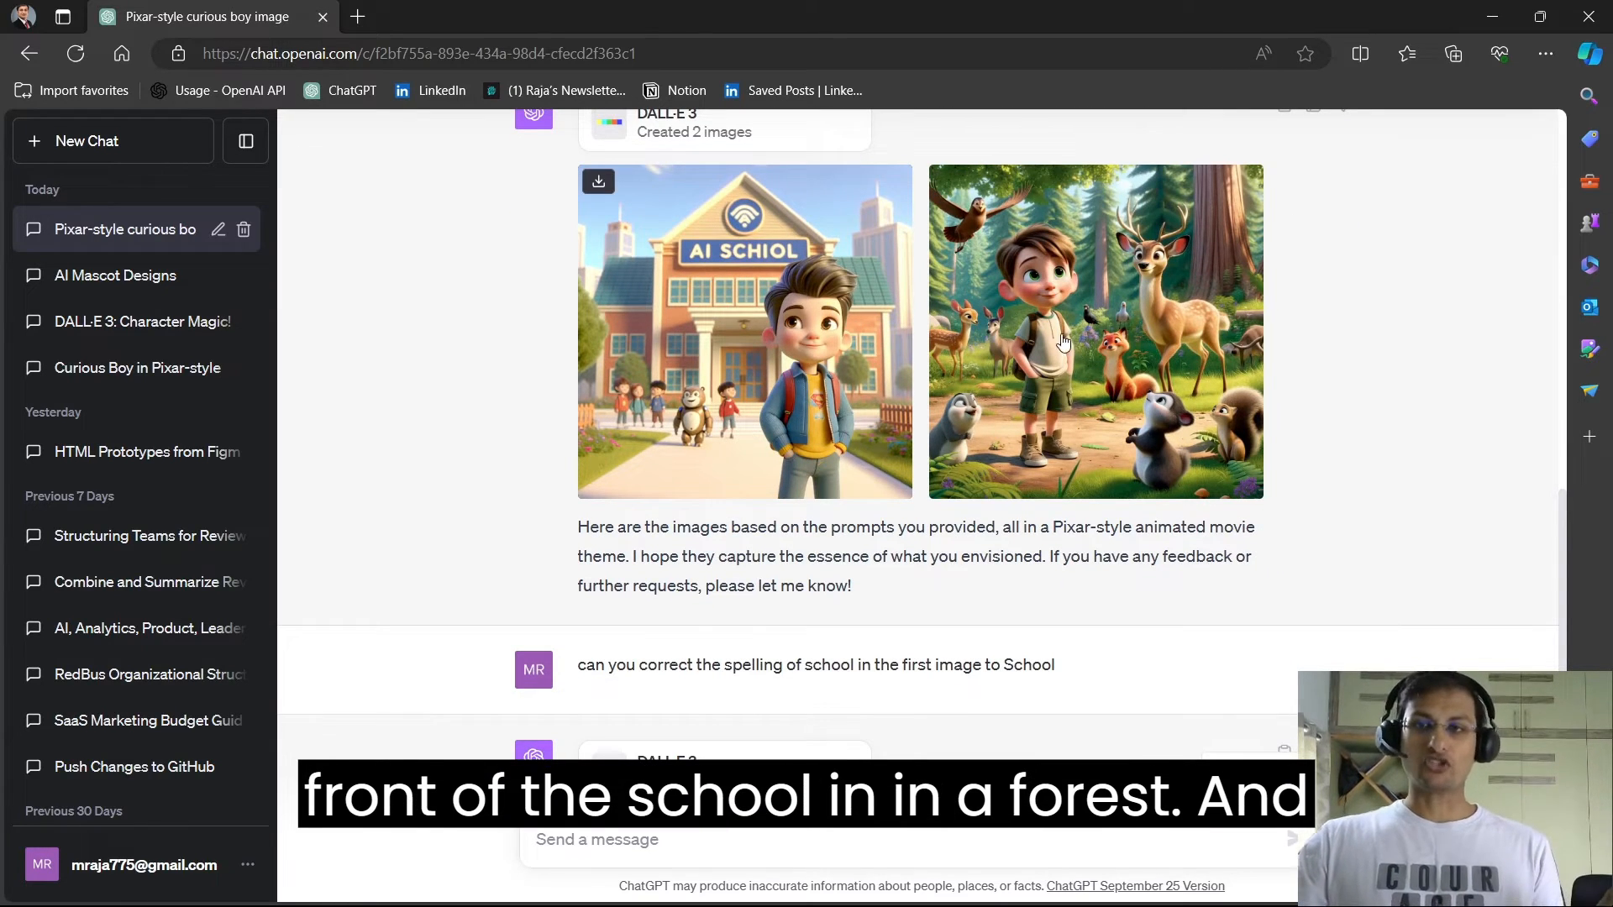
{"action": "mouse_move", "coordinate": [879, 485]}
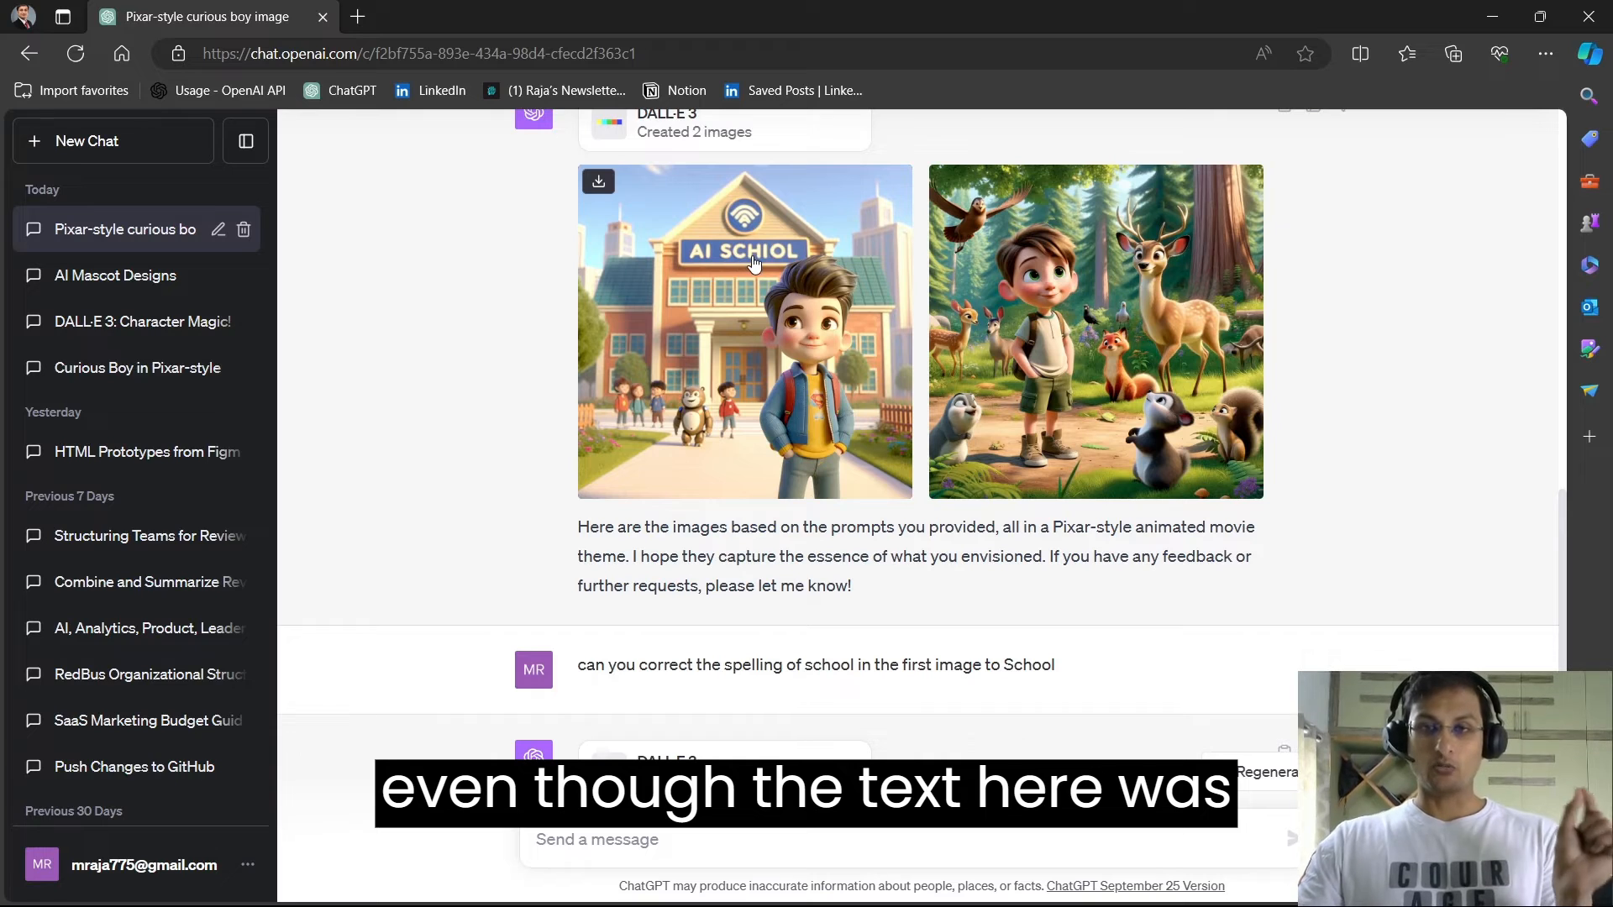
{"action": "scroll", "scroll_direction": "down", "scroll_amount": 3}
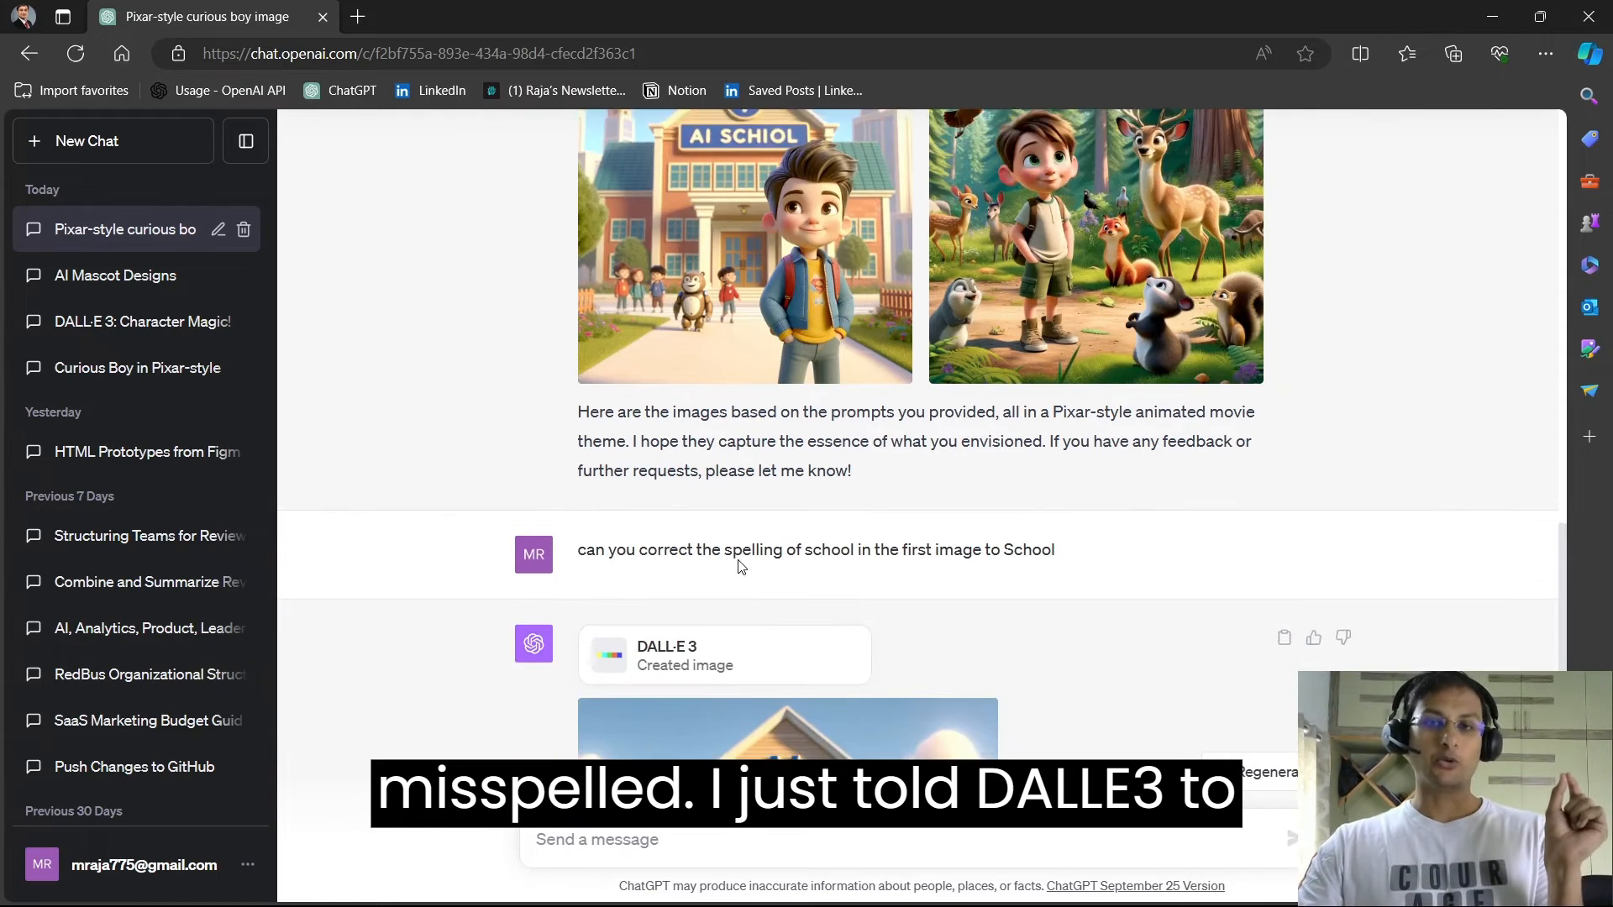
{"action": "scroll", "scroll_direction": "down", "scroll_amount": 3}
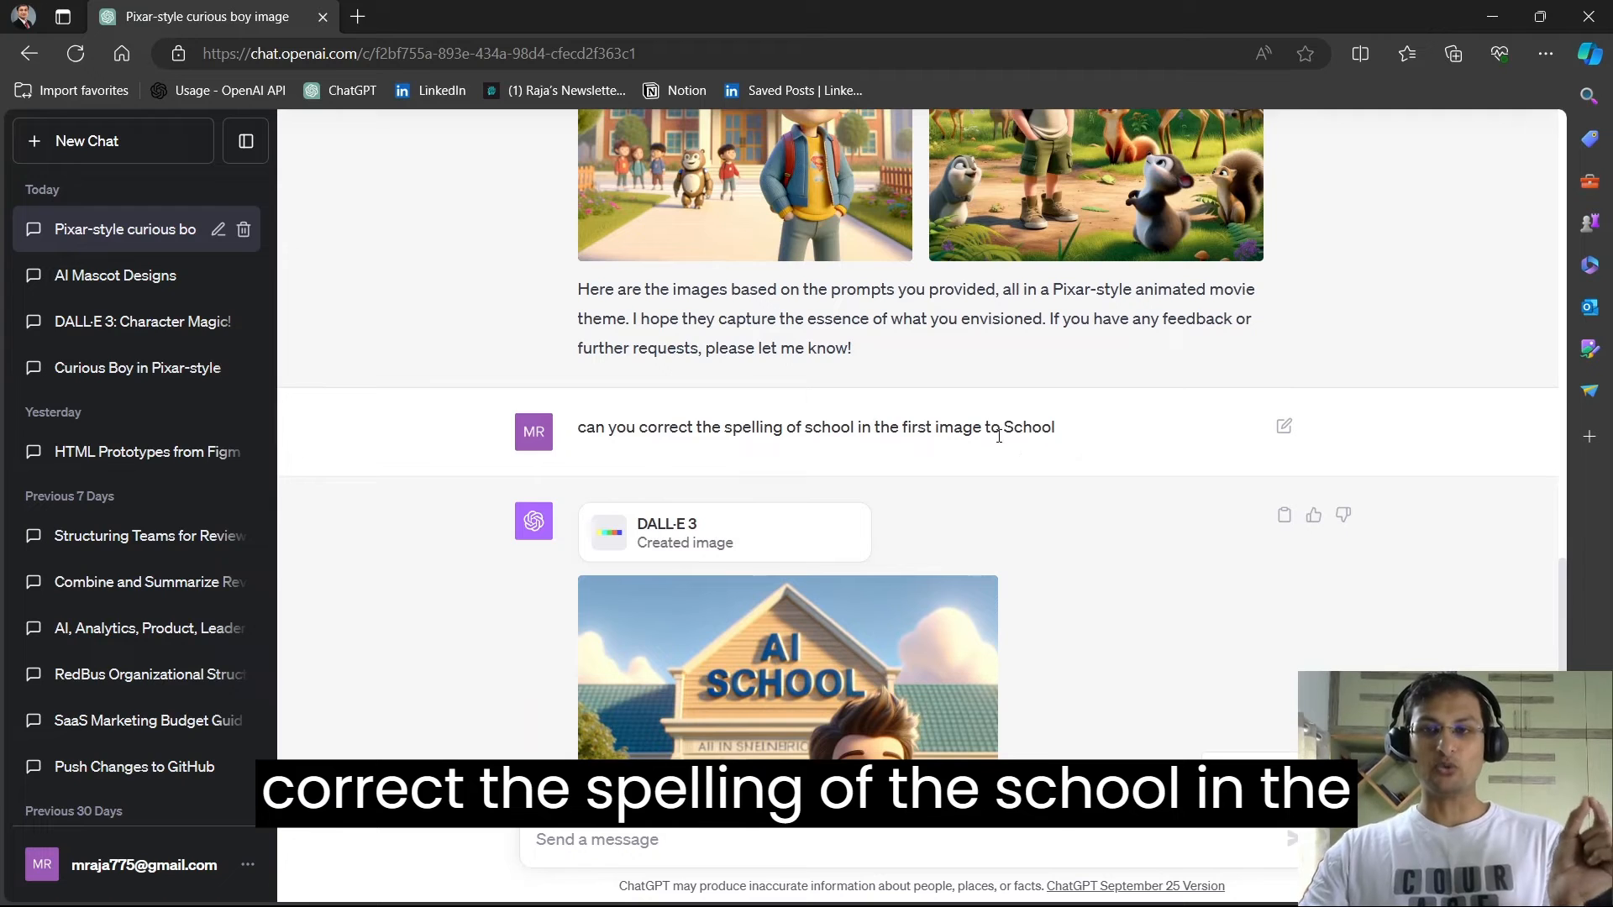
{"action": "scroll", "scroll_direction": "down", "scroll_amount": 3}
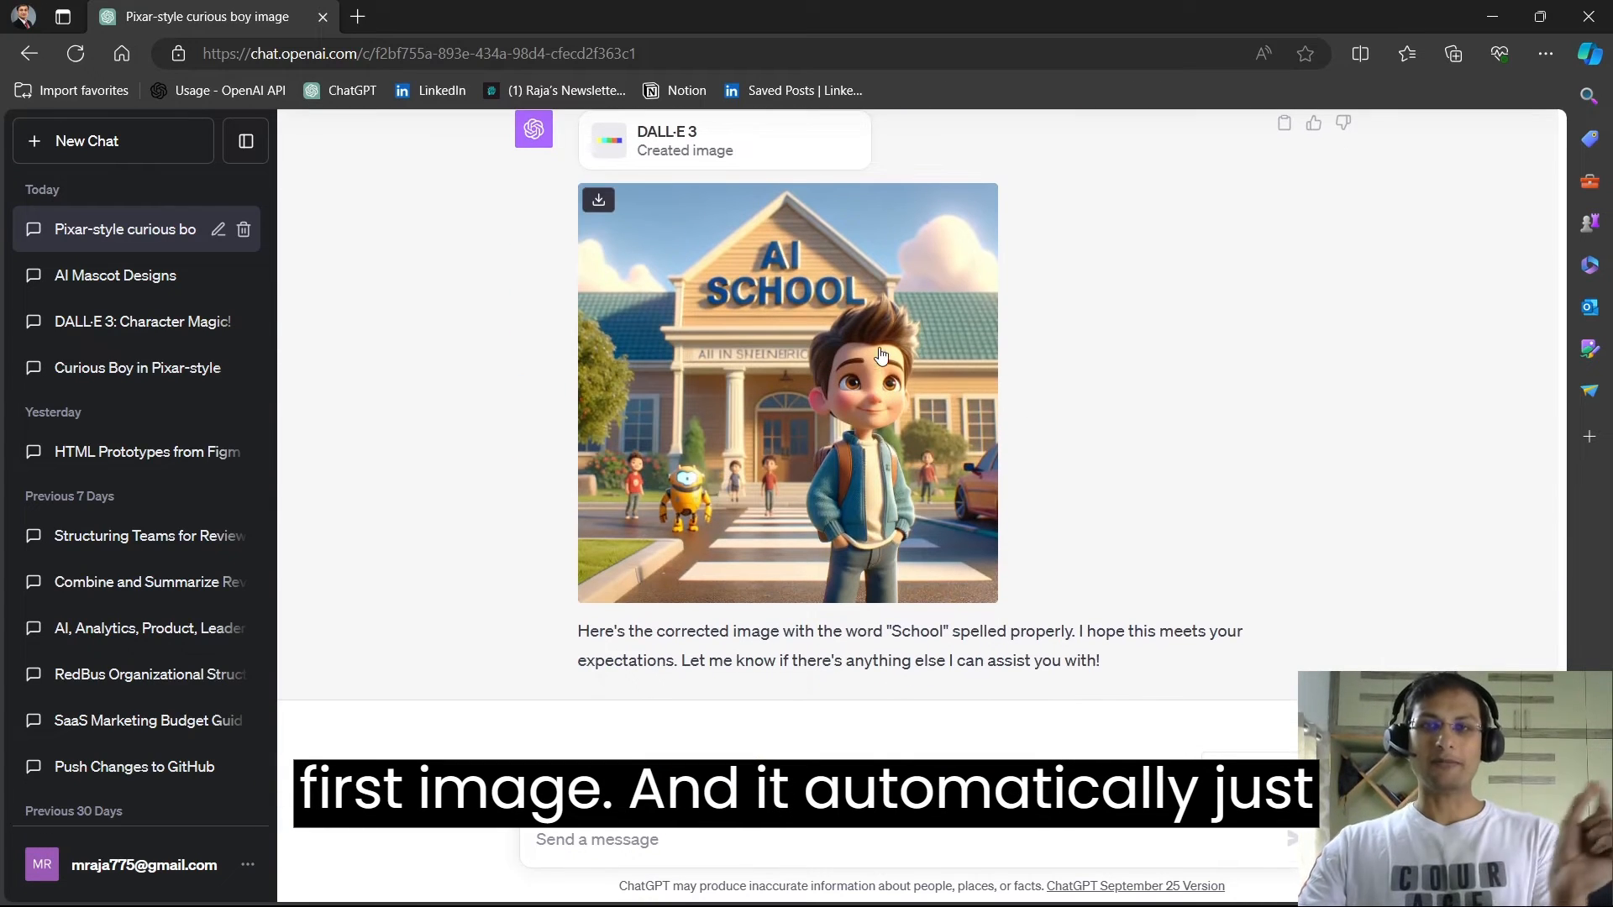
{"action": "mouse_move", "coordinate": [861, 340]}
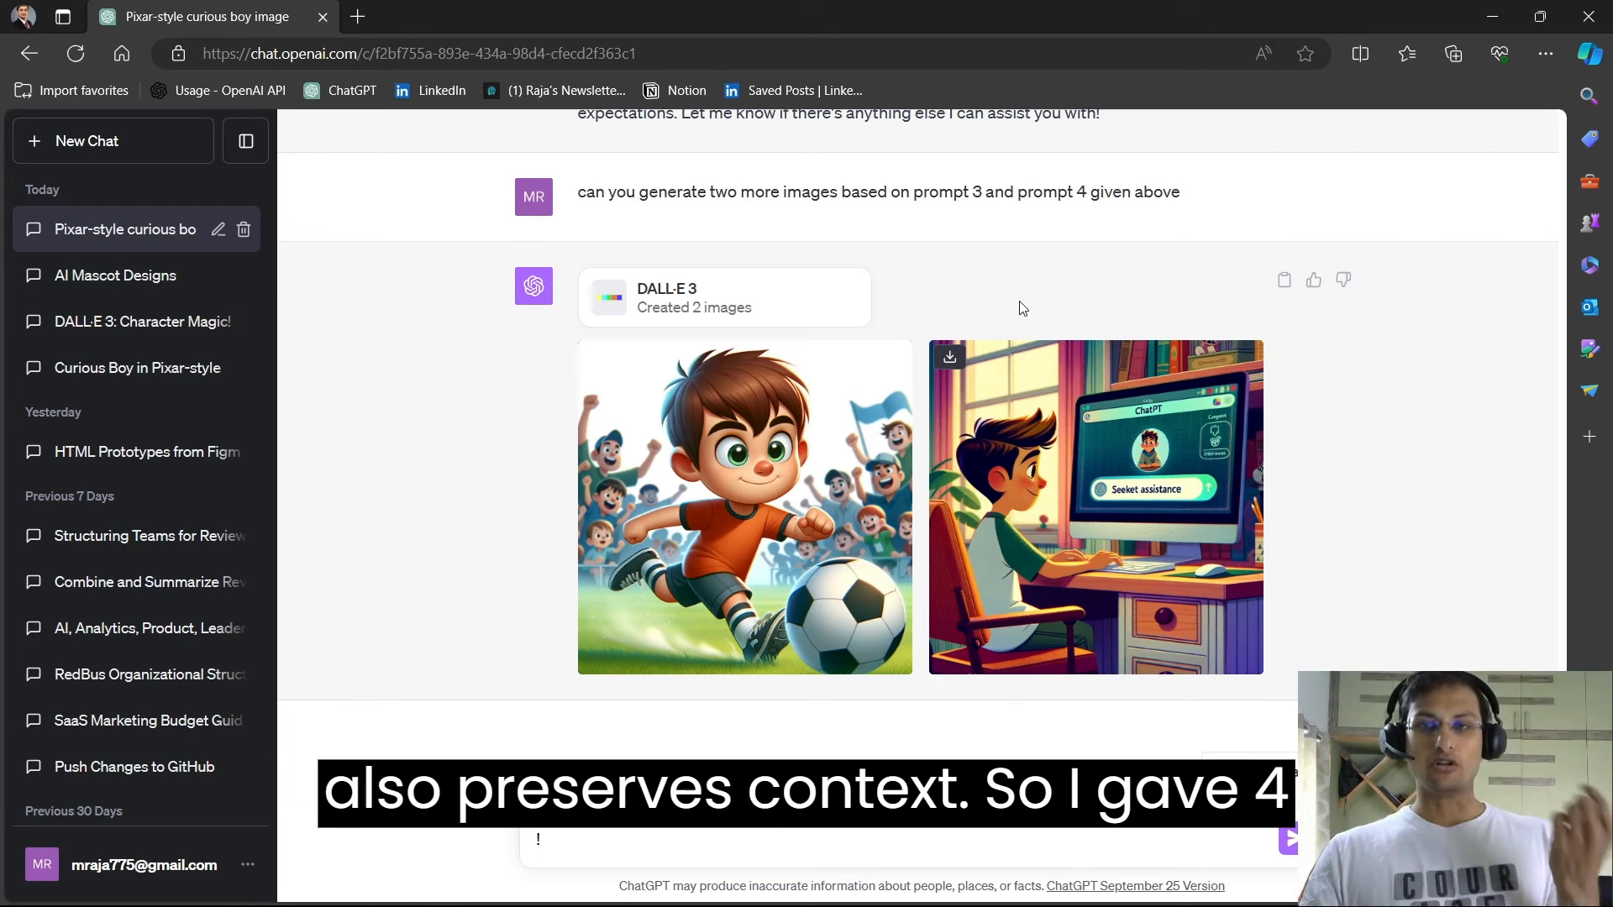
{"action": "left_click", "coordinate": [743, 505]}
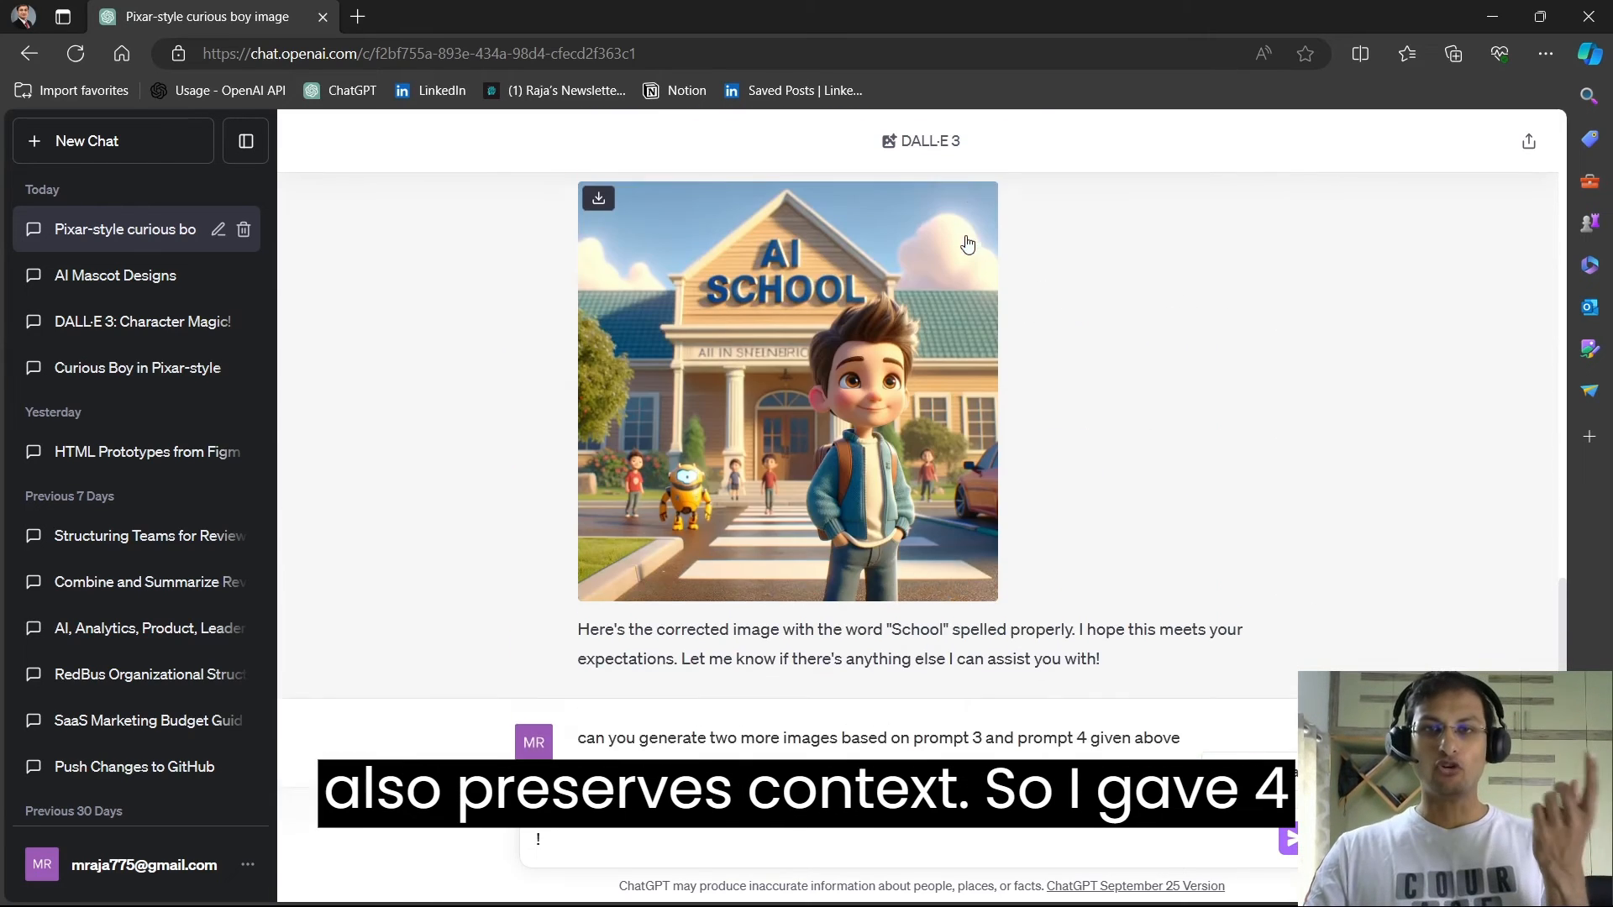